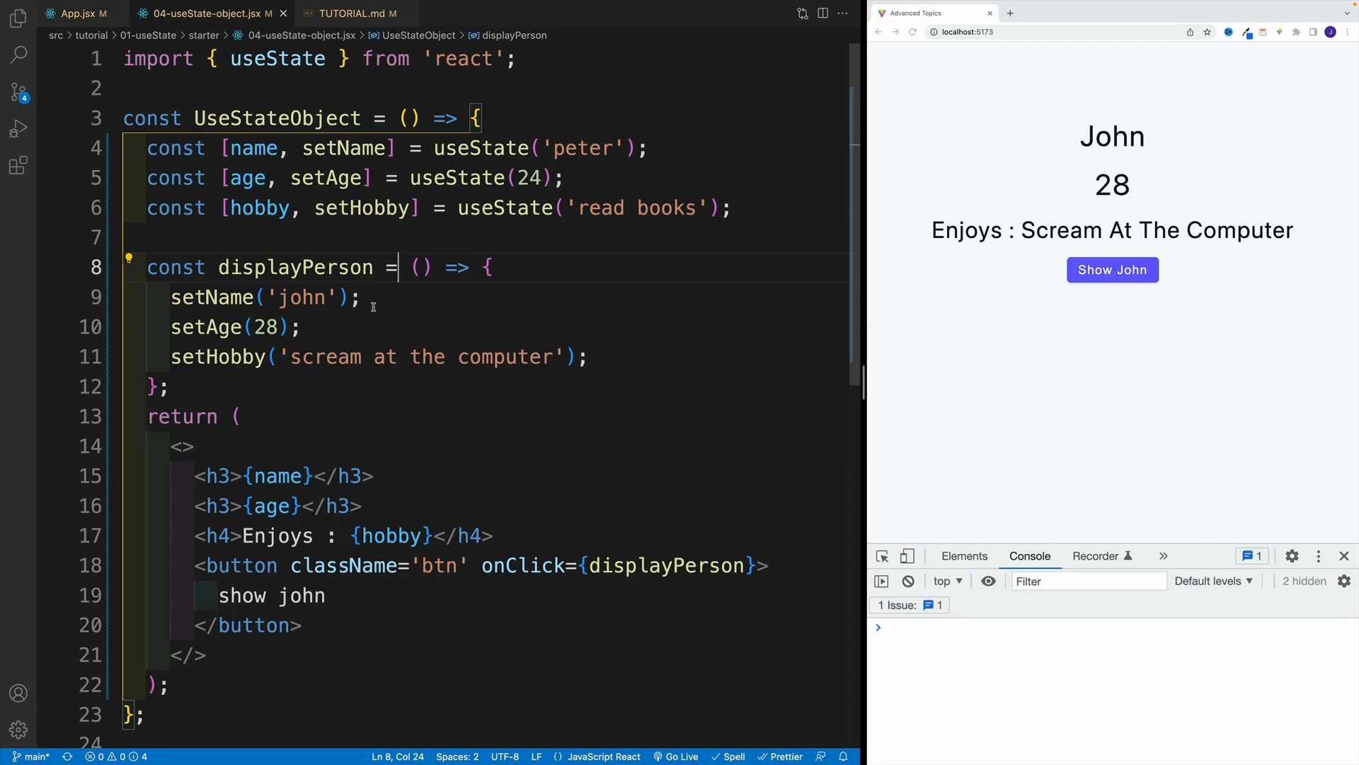
# Switch to TUTORIAL.md to show the Automatic Batching section of the notes
pyautogui.click(364, 14)
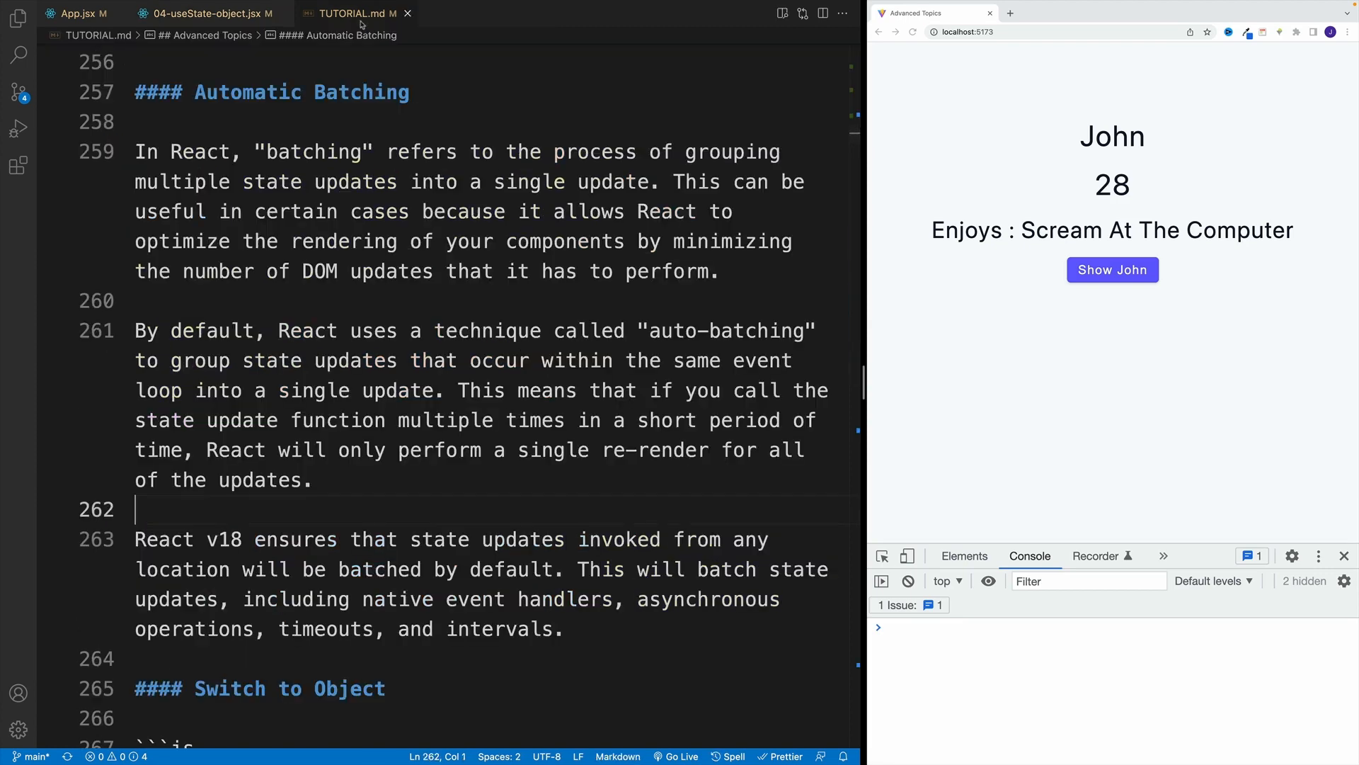
pyautogui.click(284, 330)
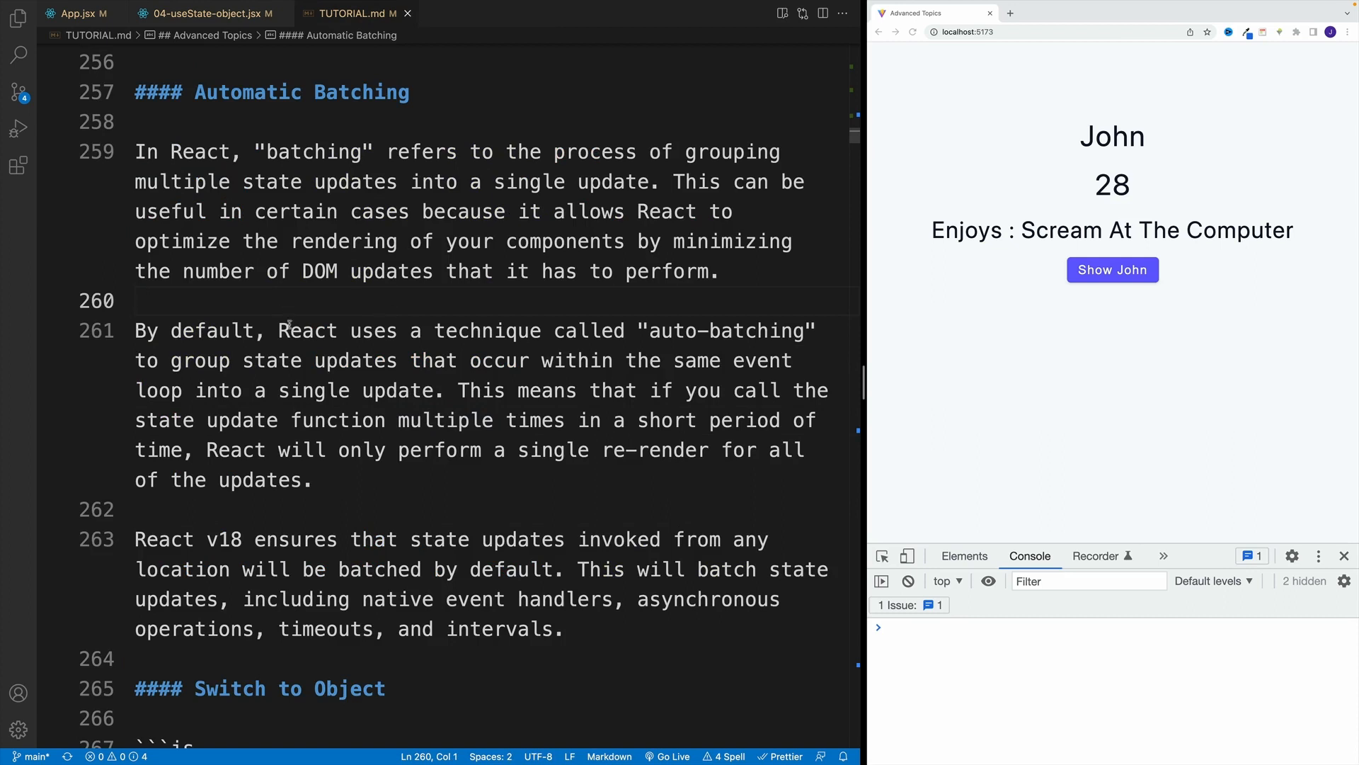
pyautogui.moveTo(279, 330); pyautogui.dragTo(517, 330)
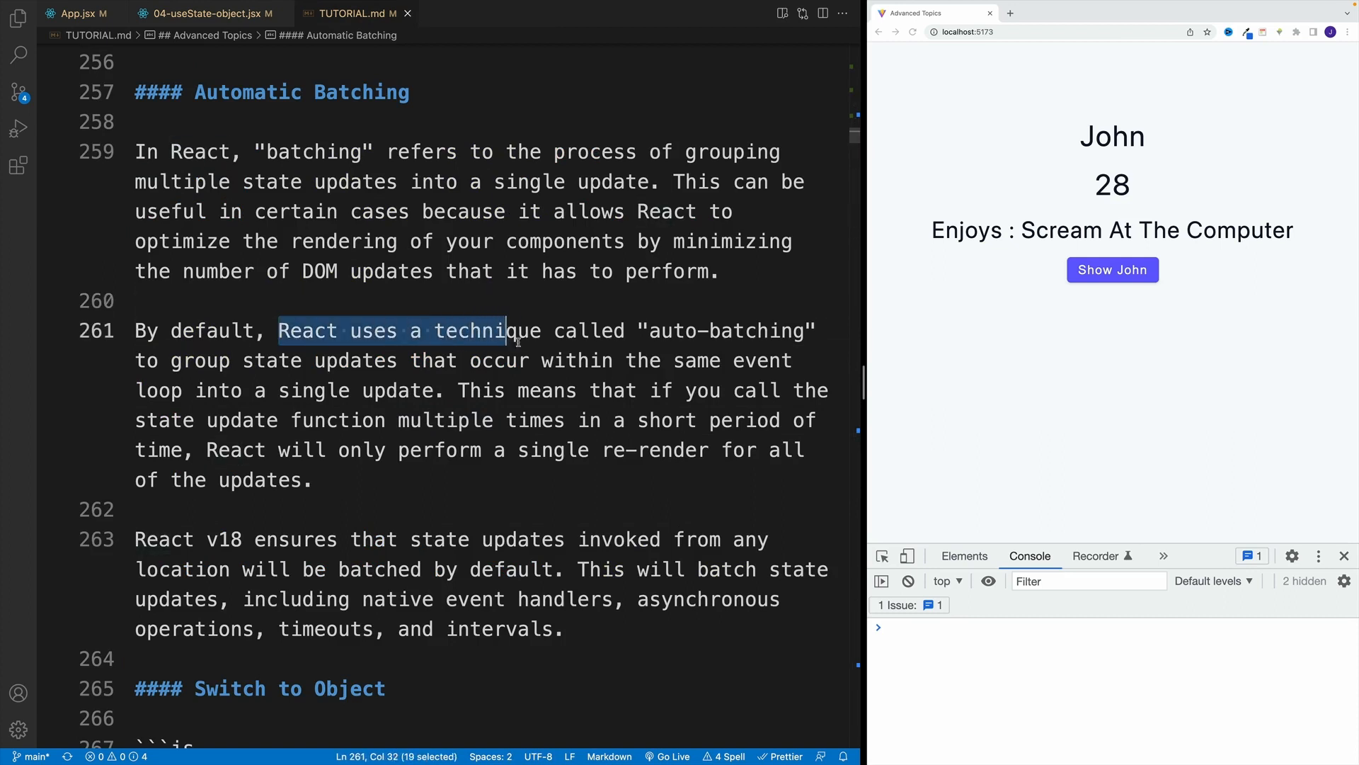
pyautogui.moveTo(517, 330); pyautogui.dragTo(757, 331)
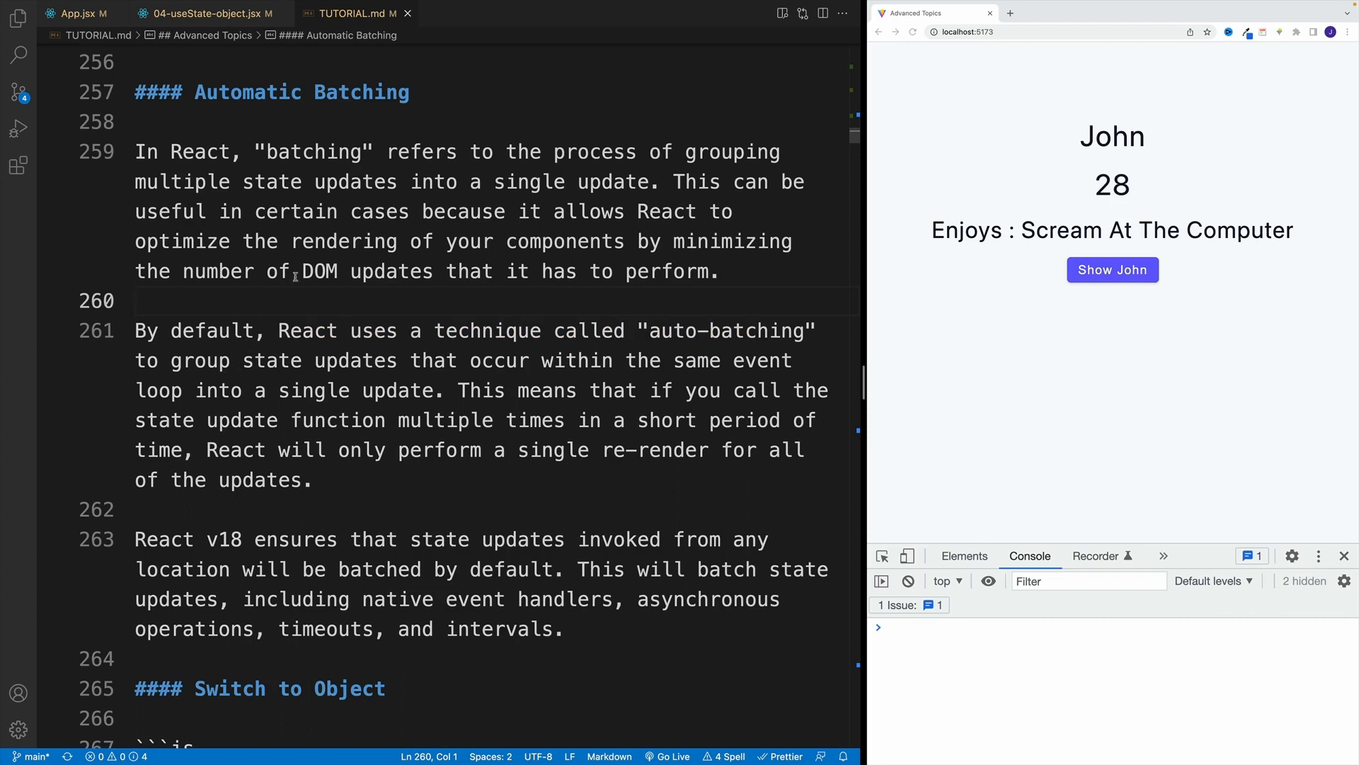
pyautogui.click(135, 300)
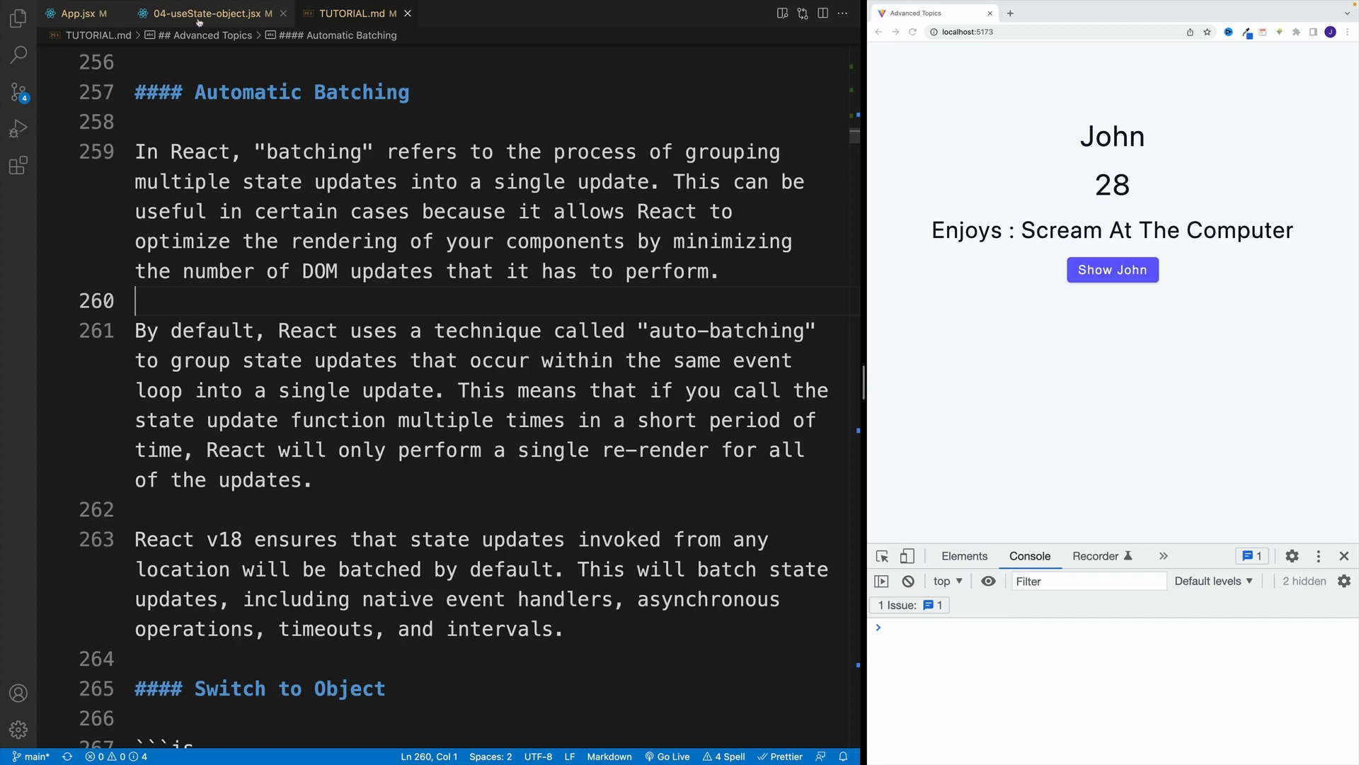
pyautogui.click(198, 14)
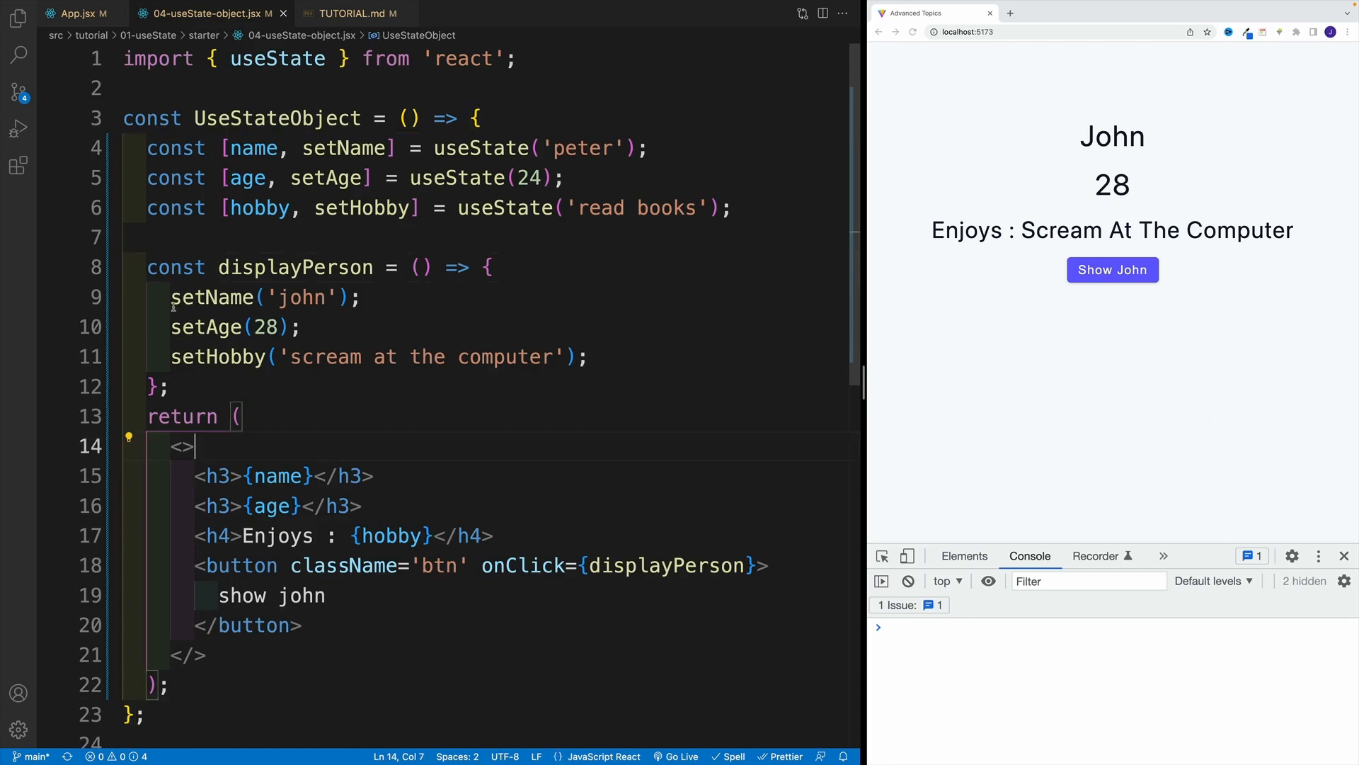
pyautogui.moveTo(170, 296); pyautogui.dragTo(301, 327)
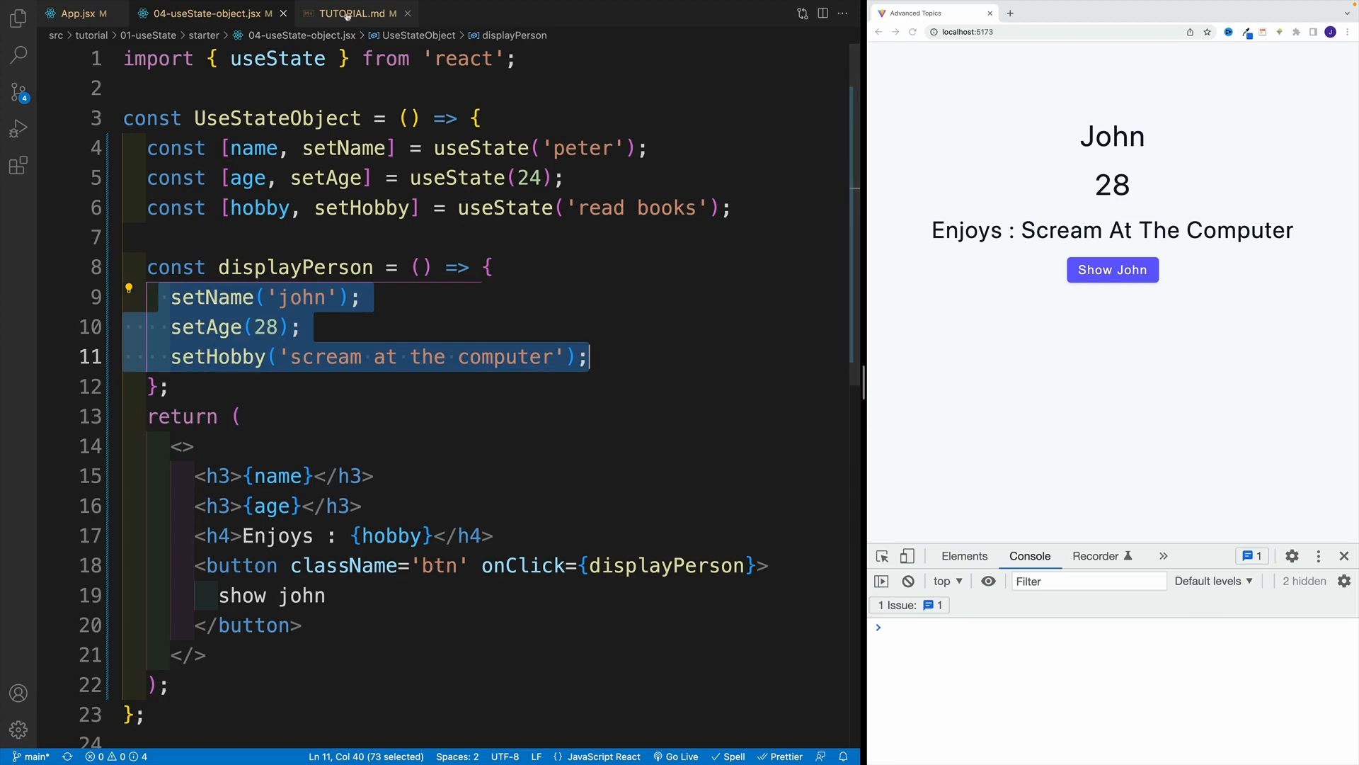
pyautogui.click(355, 14)
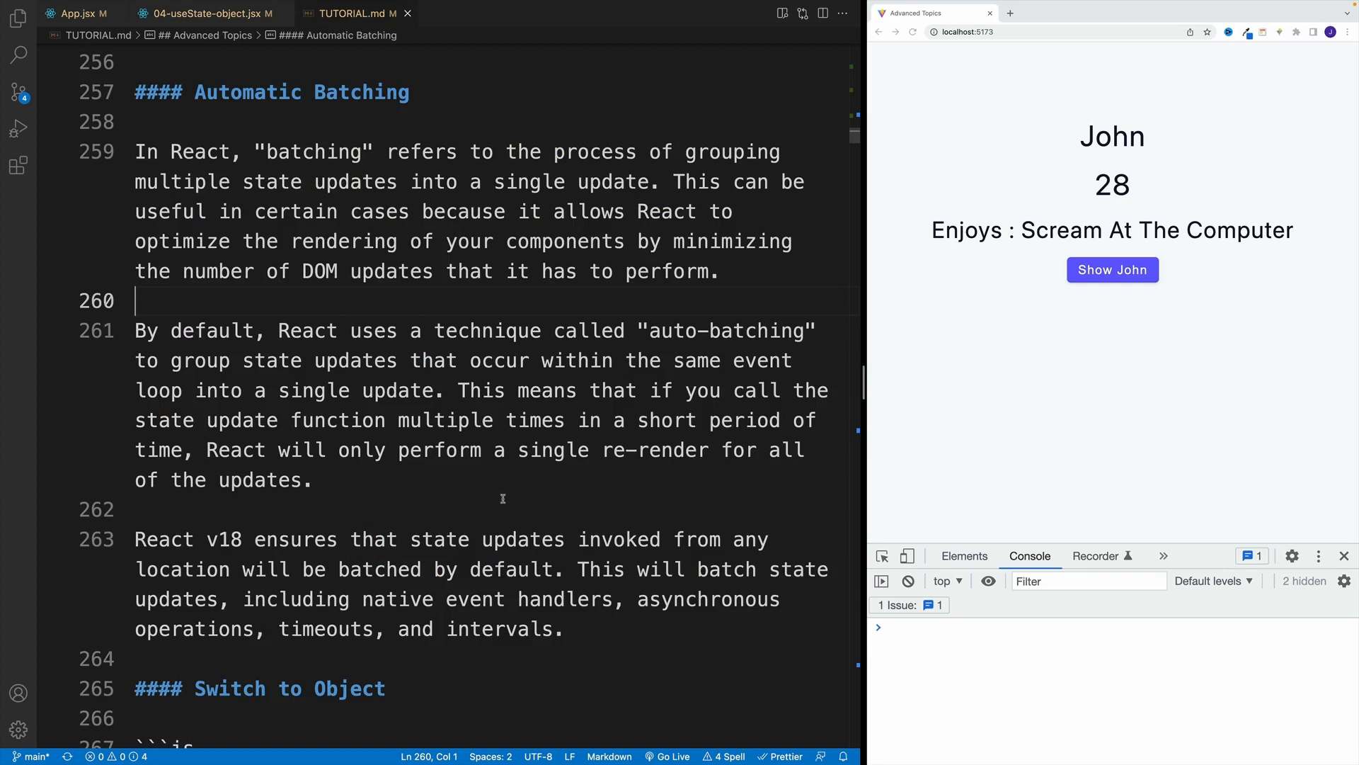
pyautogui.moveTo(498, 497)
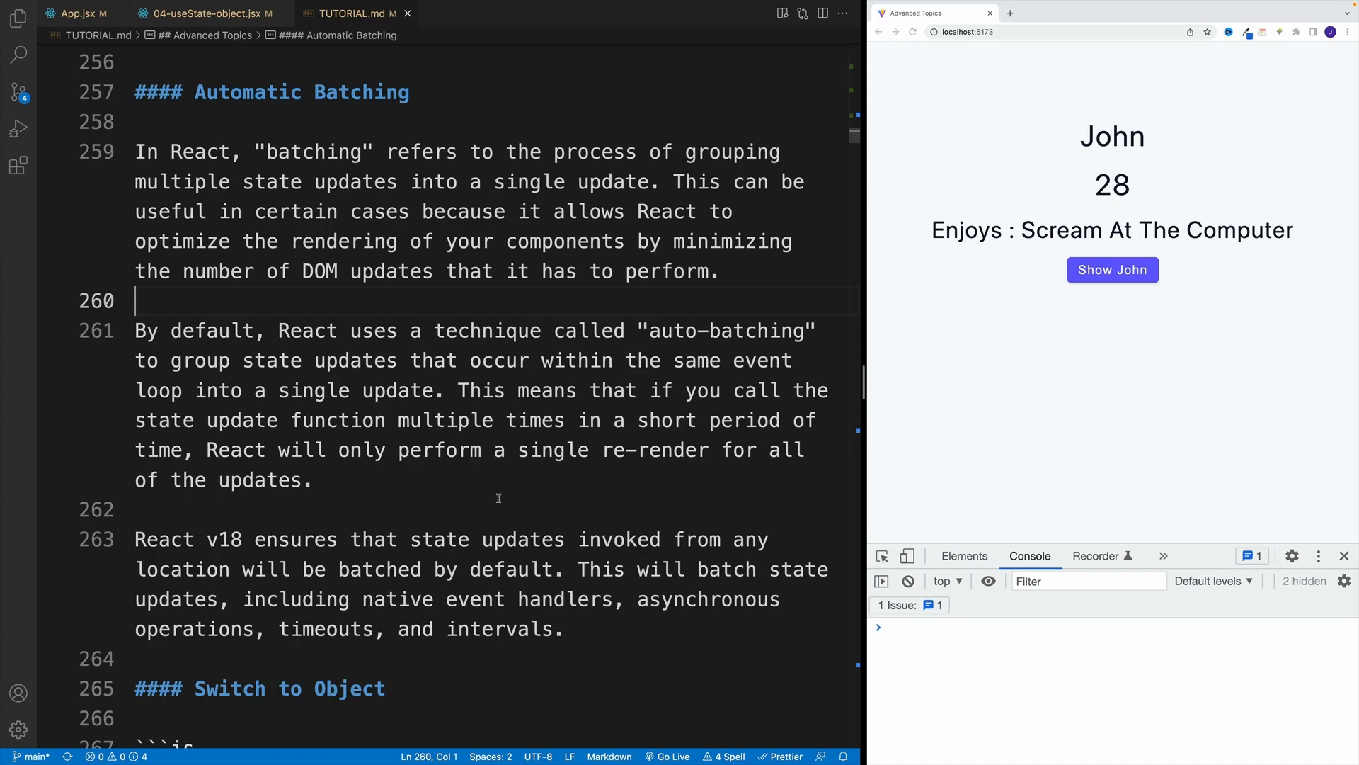